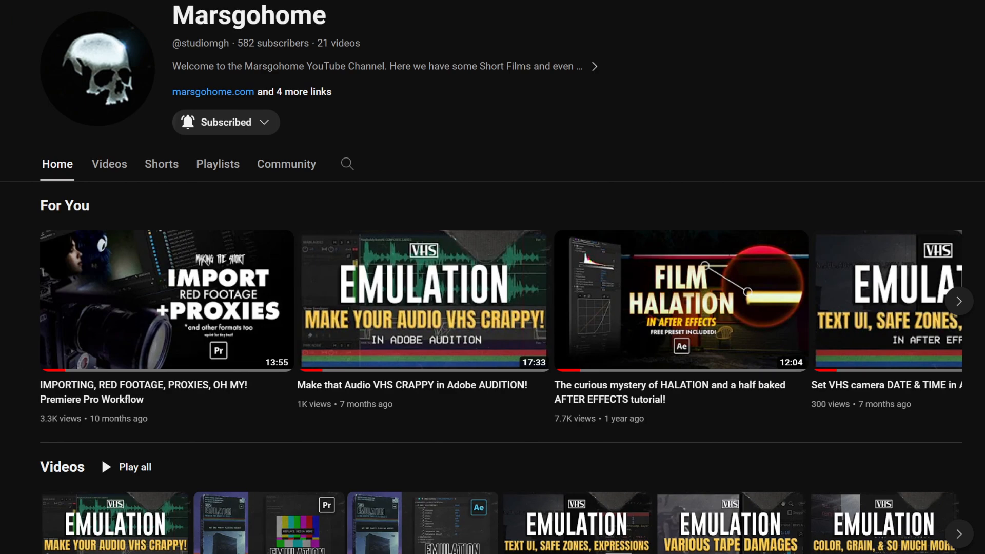
Preview the finished motel shot, then delete the grain, bloom, halation and duplicate footage layers.
left_click(679, 300)
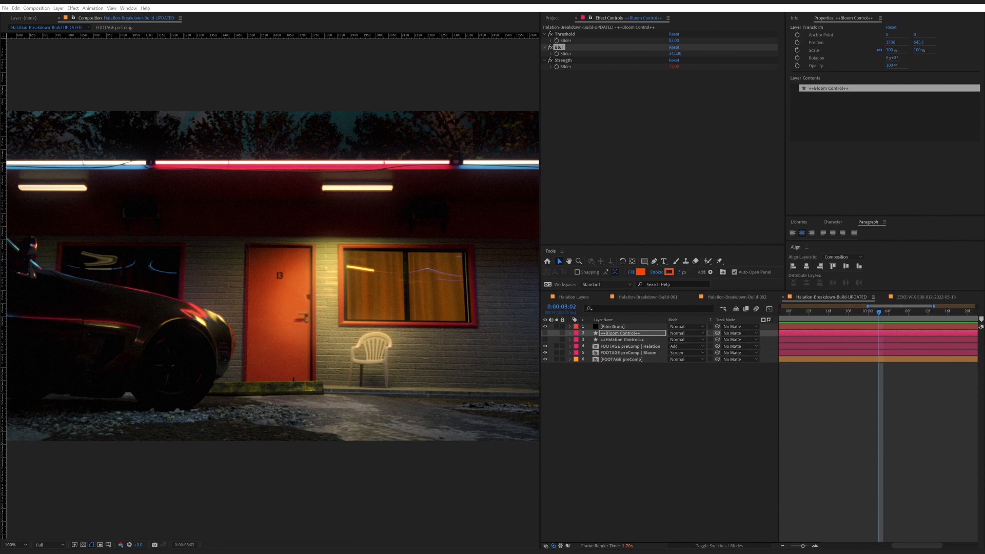
key("`")
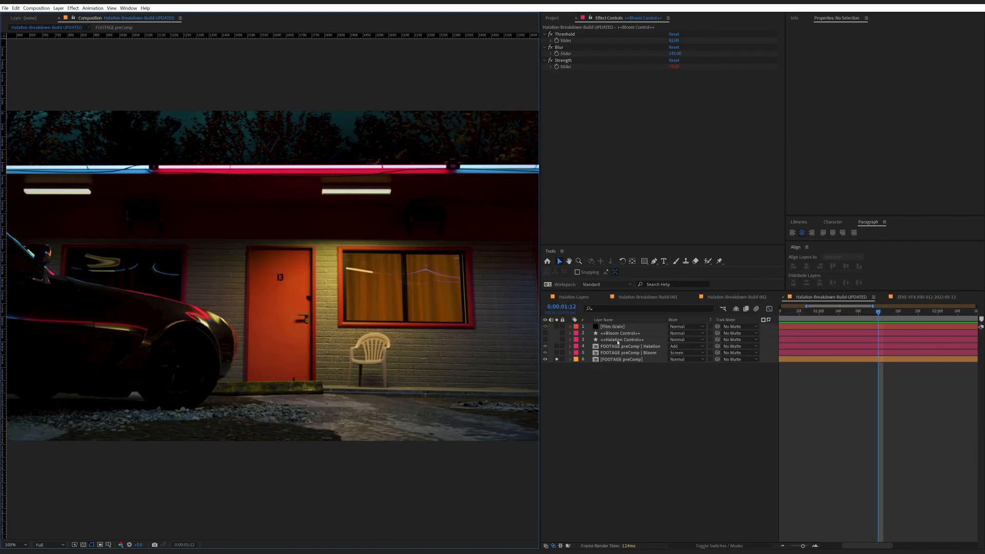
left_click(628, 352)
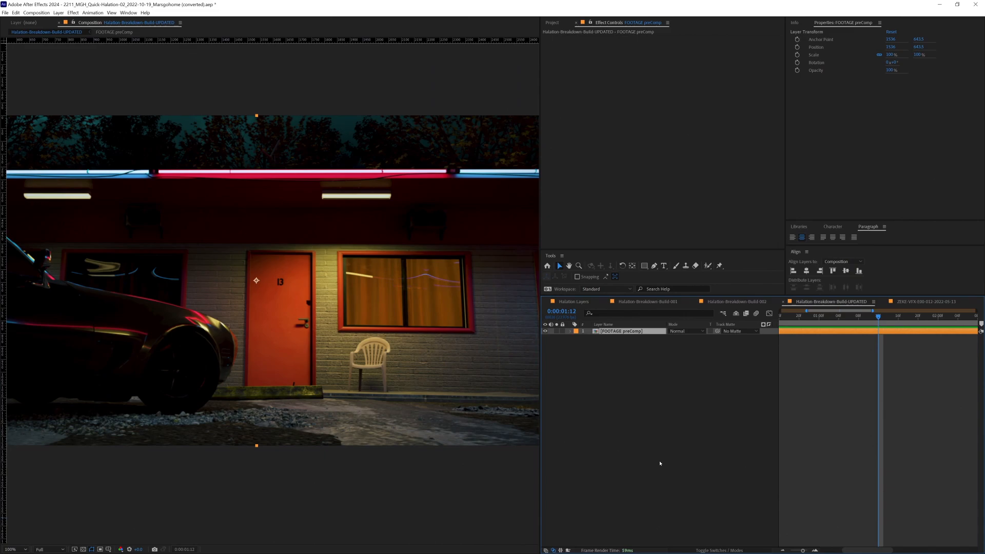
mouse_move(282, 242)
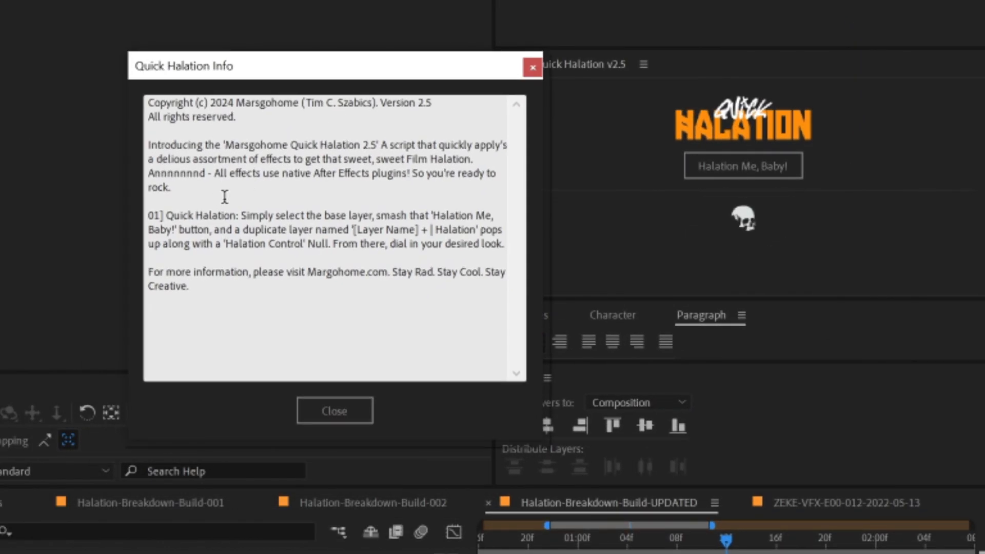
Bring up the MGH Quick Halation v2.5 panel and read its Info dialog.
left_click_drag(147, 144, 190, 287)
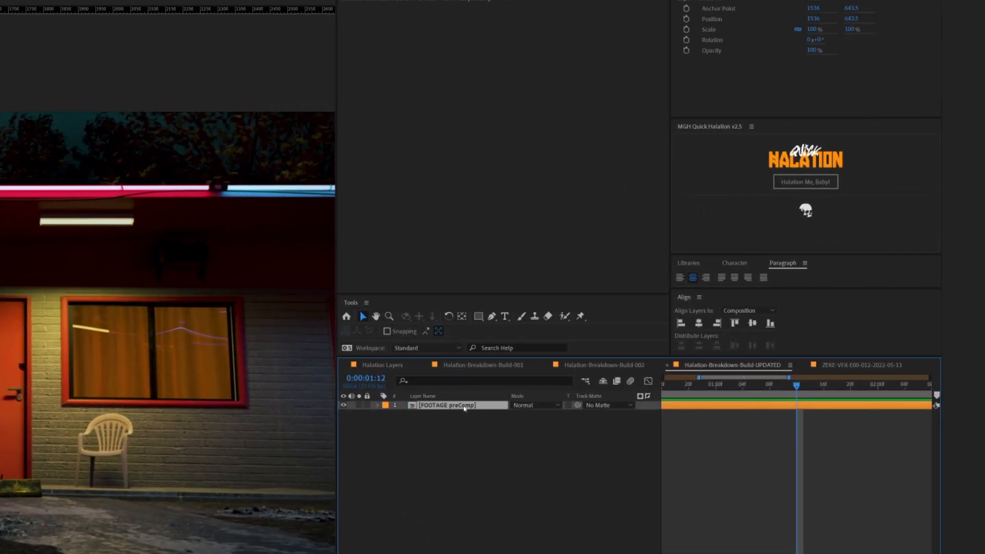
Apply 'Halation Me, Baby!' to FOOTAGE preComp and inspect the halation copy's effect stack.
left_click(805, 182)
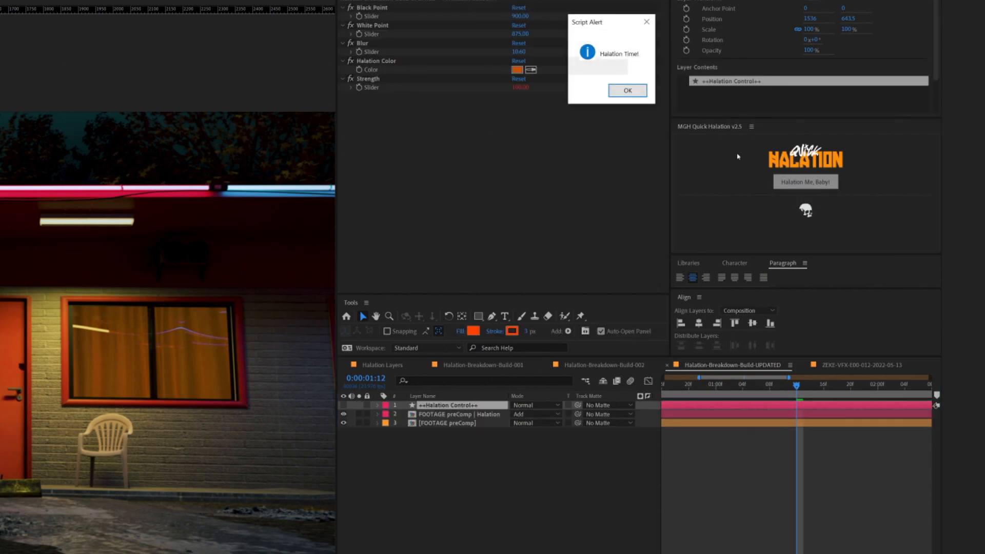
left_click(626, 90)
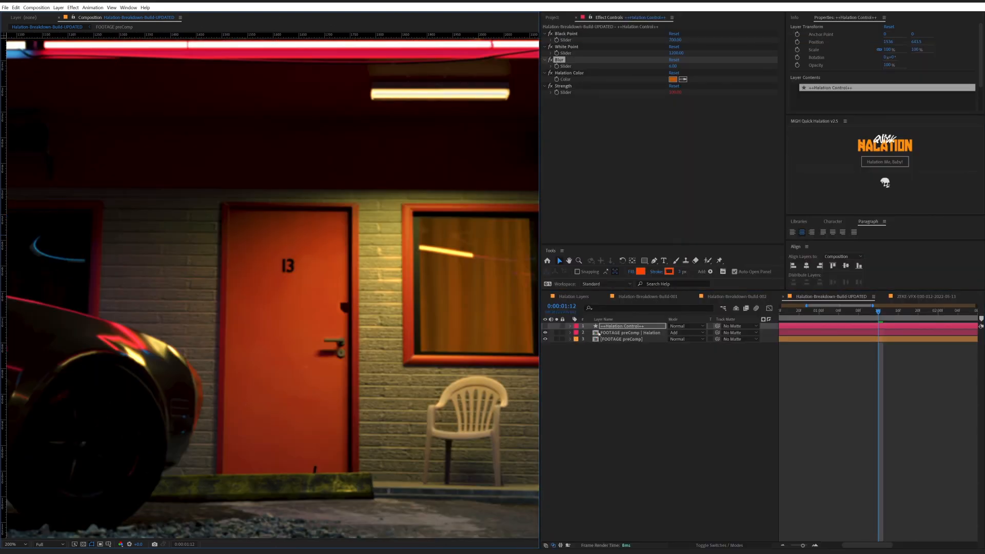
left_click(628, 332)
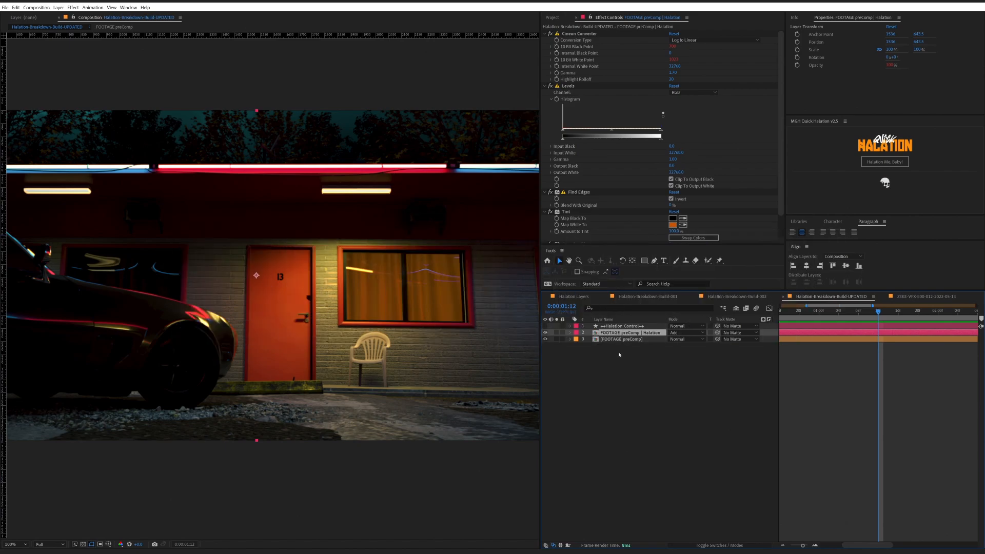
Duplicate FOOTAGE preComp and Luma Key out darker areas with threshold 191 to isolate highlights.
left_click(621, 340)
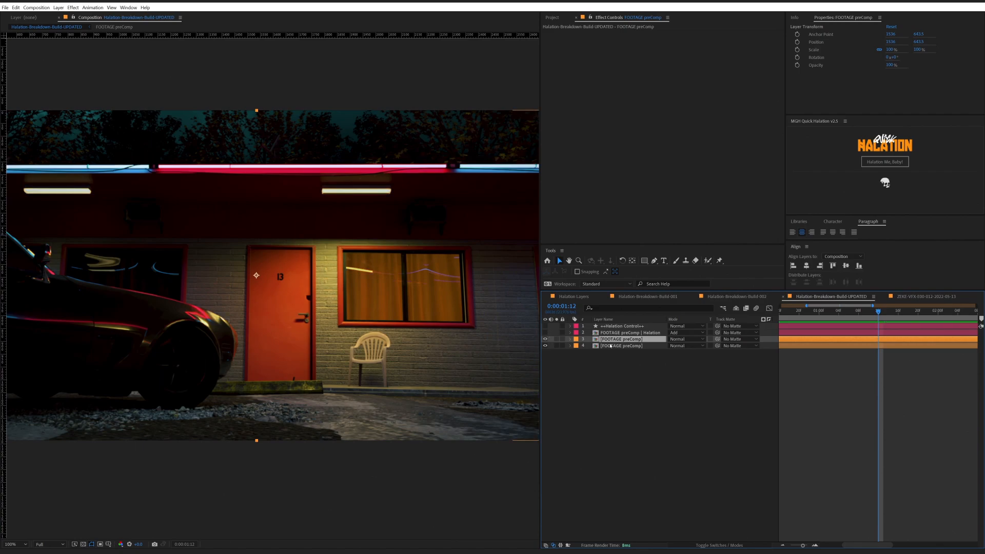
type("luma")
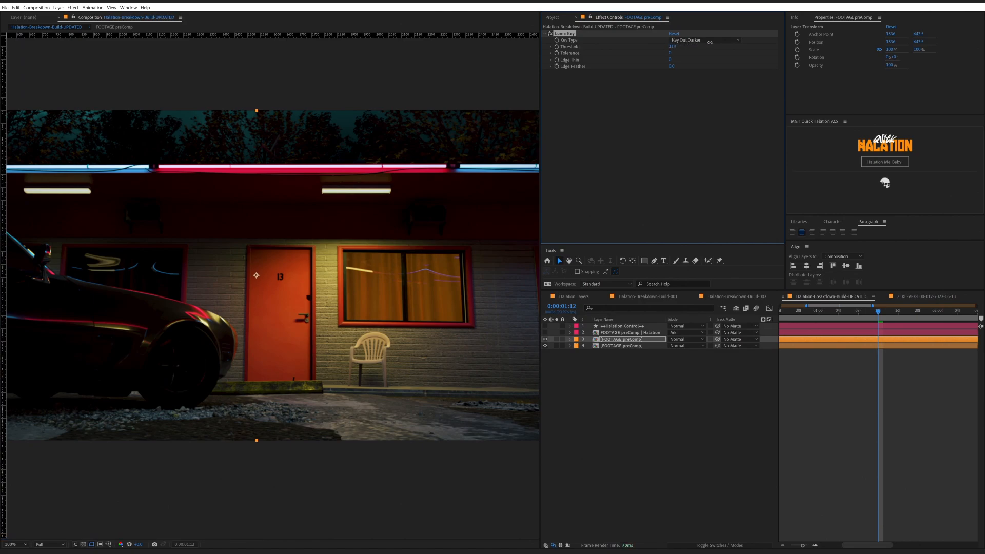
left_click_drag(671, 46, 678, 46)
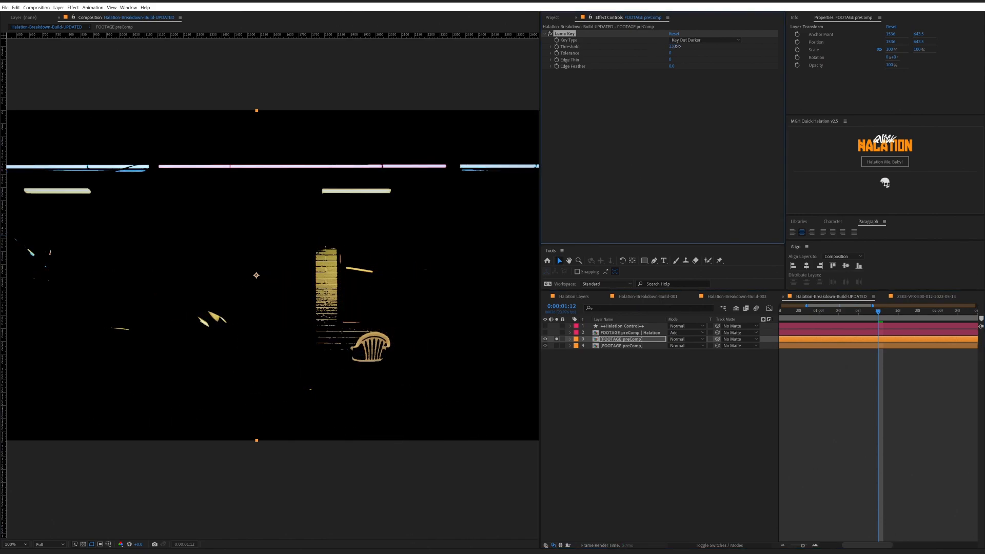
type("191")
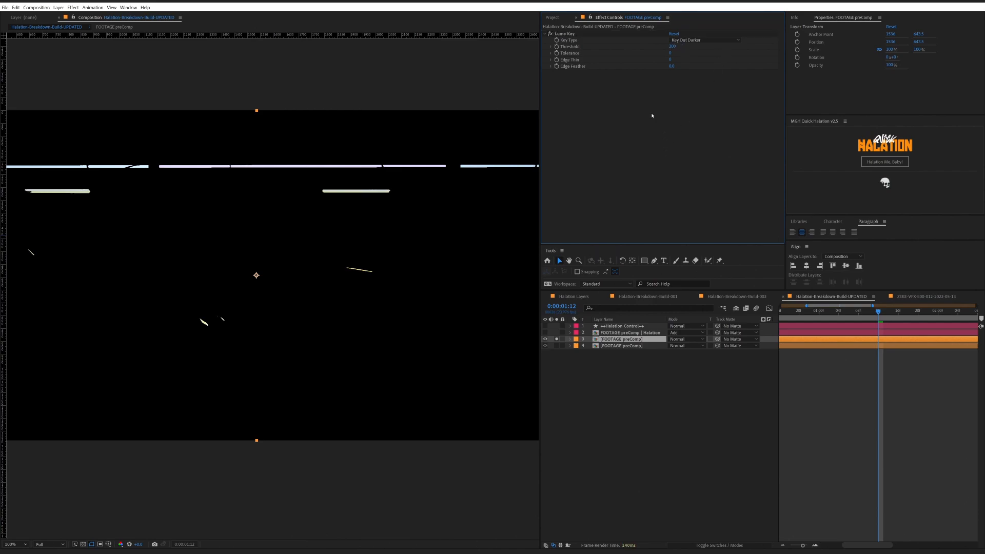
Soften the keyed highlights copy with Gaussian Blur.
type("gau")
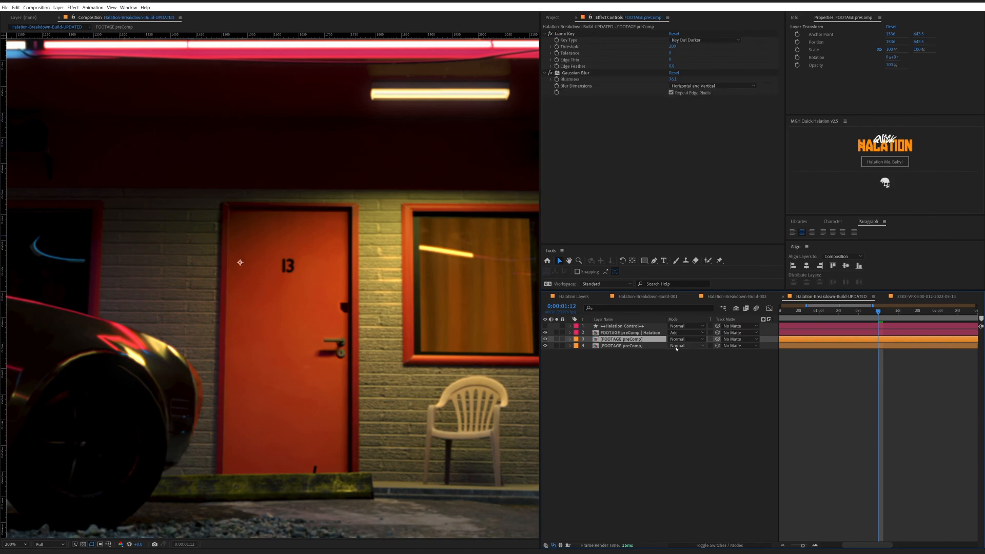
left_click(128, 8)
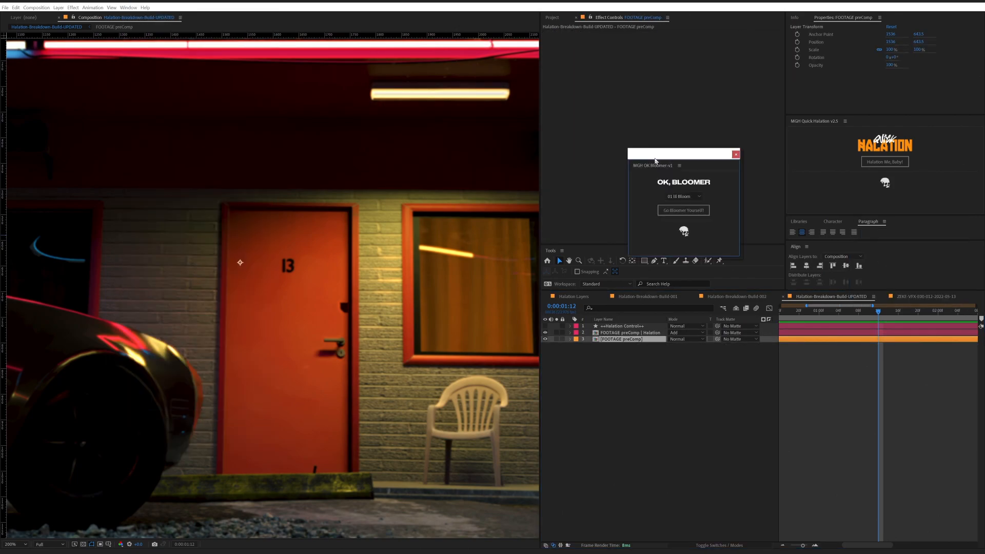
Choose the 03 Nuclear preset in OK Bloomer and apply the bloom to the footage layer.
left_click_drag(683, 154, 642, 371)
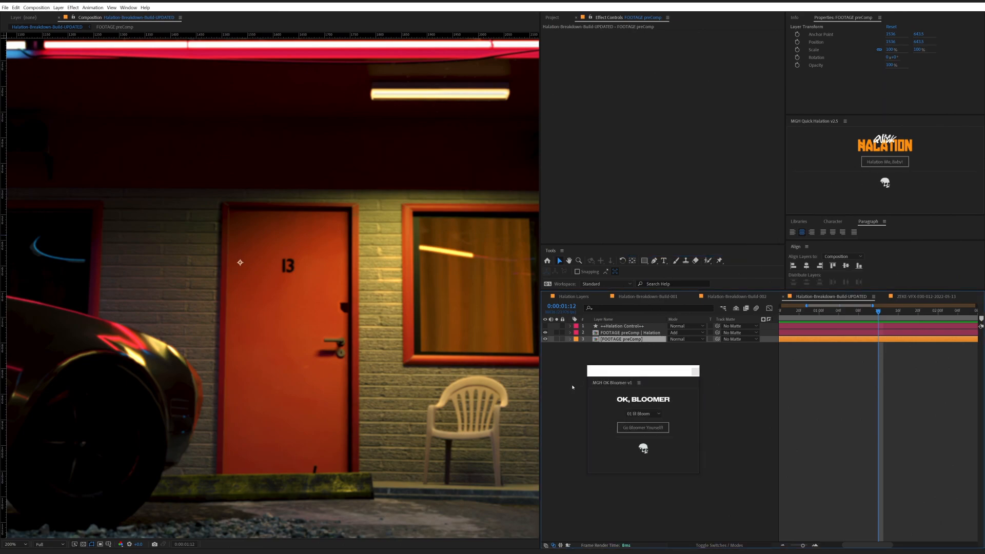
left_click(642, 414)
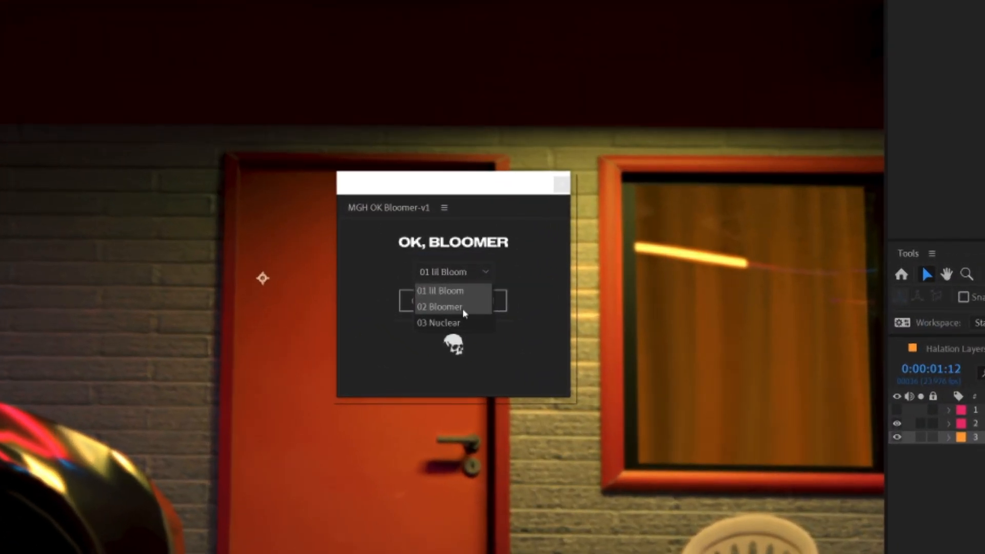
mouse_move(463, 323)
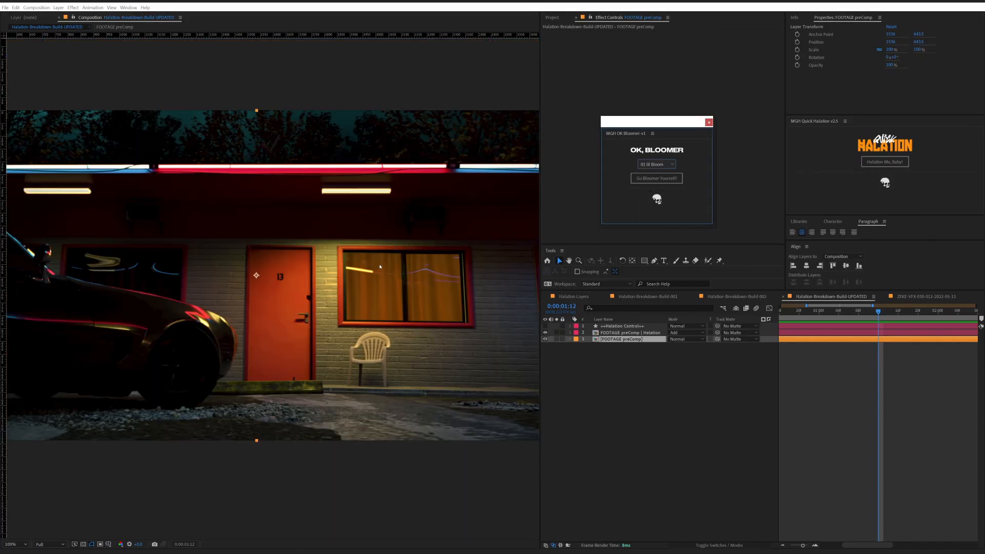
left_click(656, 164)
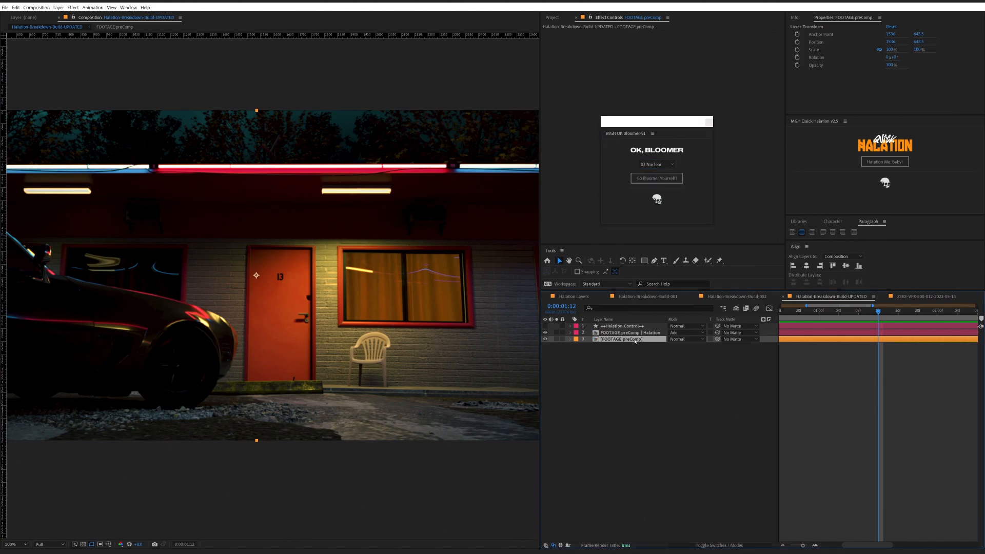
mouse_move(656, 178)
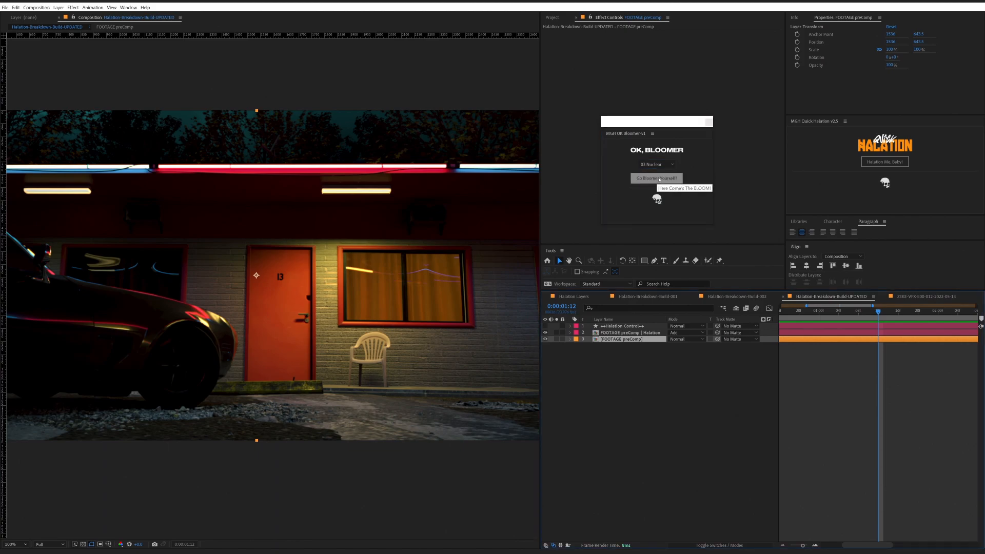
left_click(656, 178)
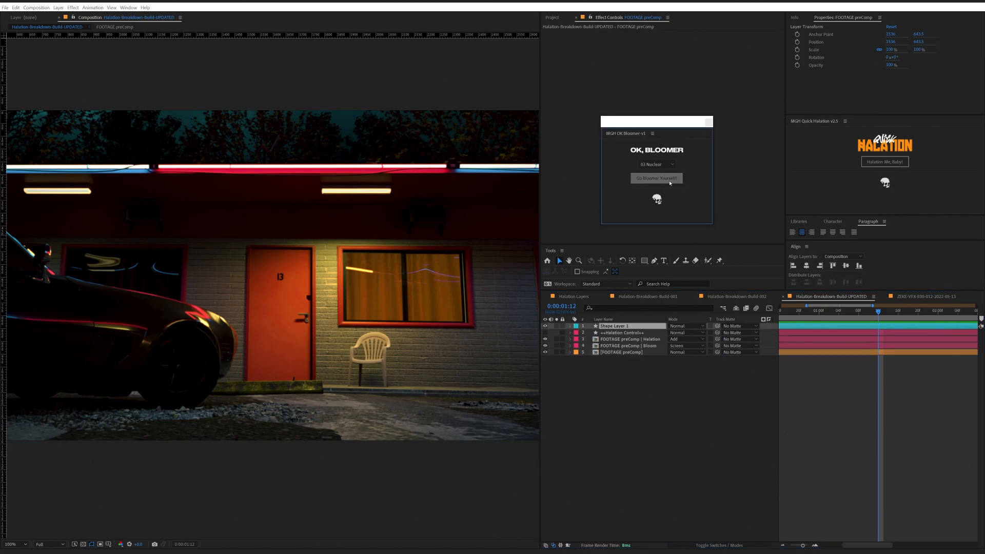
Inspect the Bloom Control++ sliders, close both panels and delete all but FOOTAGE preComp.
left_click(656, 178)
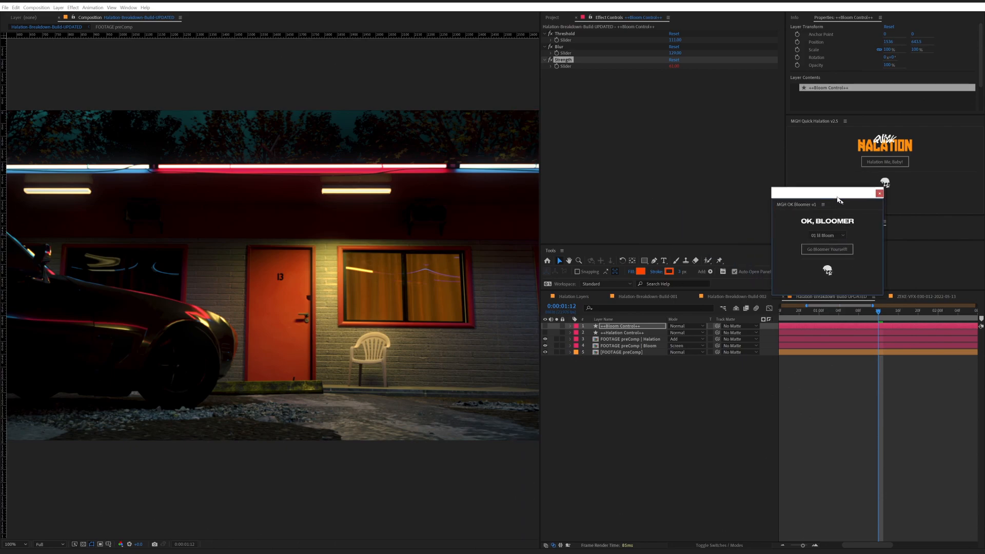
left_click_drag(826, 192, 874, 207)
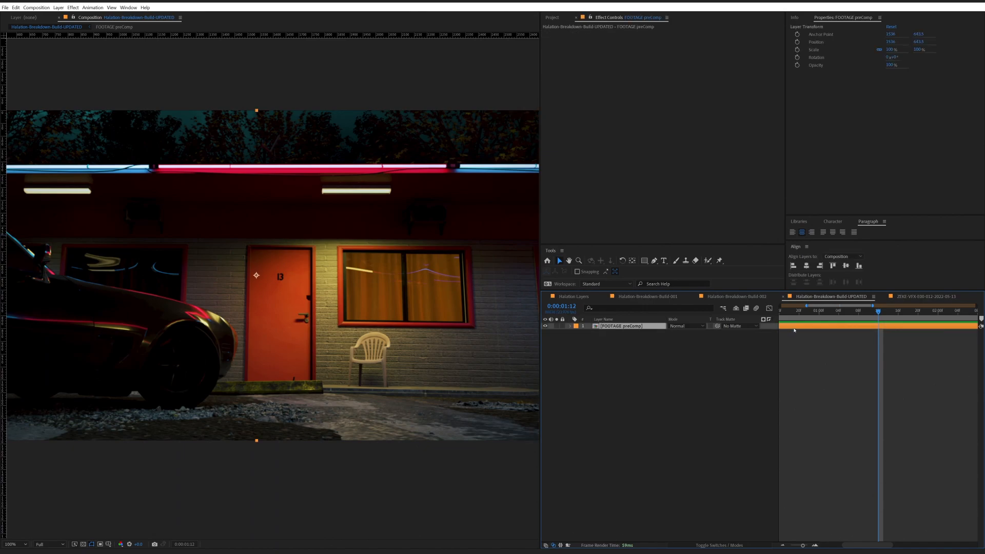
left_click(127, 7)
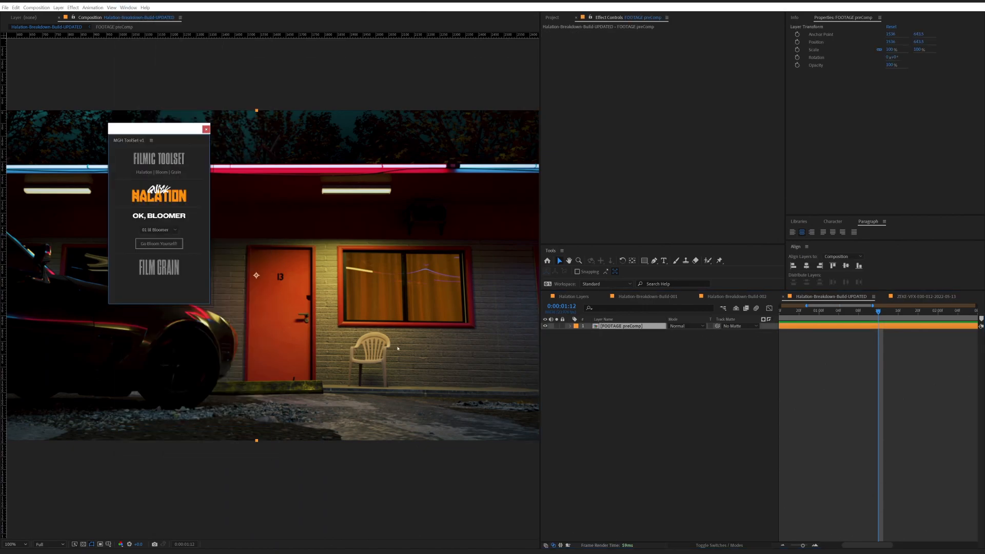
Drag the MGH ToolSet-v1 panel off the viewer to the upper right over the Properties panel.
left_click_drag(157, 129, 713, 52)
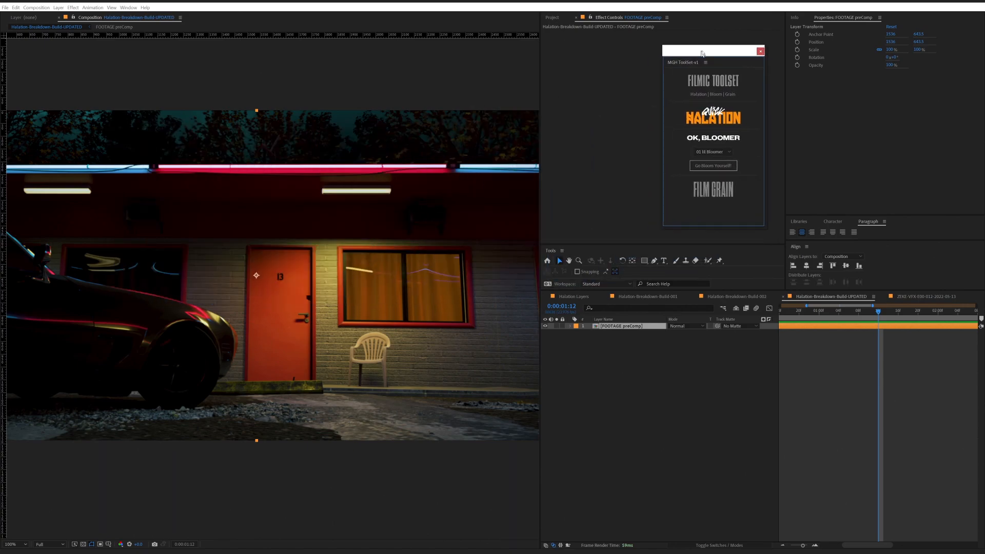
left_click_drag(704, 51, 844, 56)
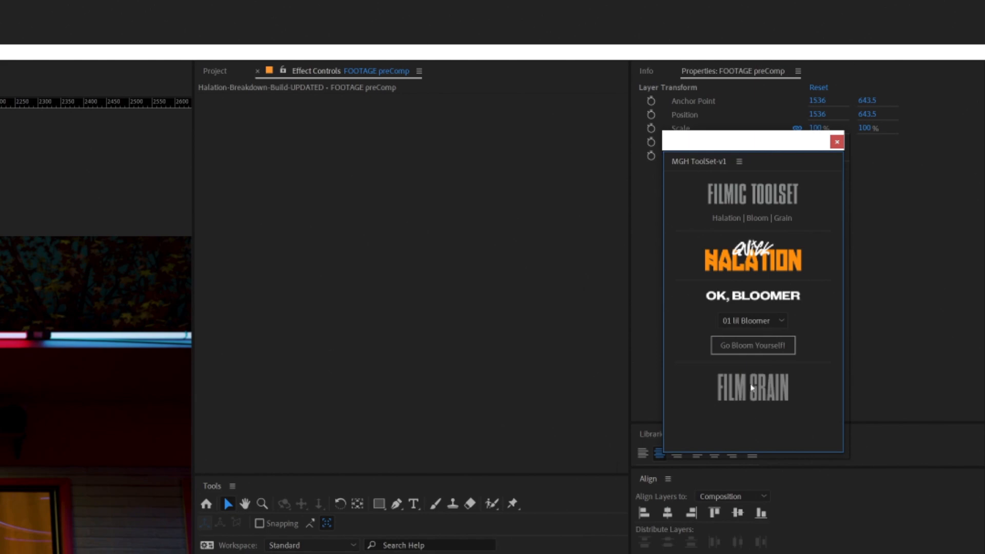
mouse_move(754, 255)
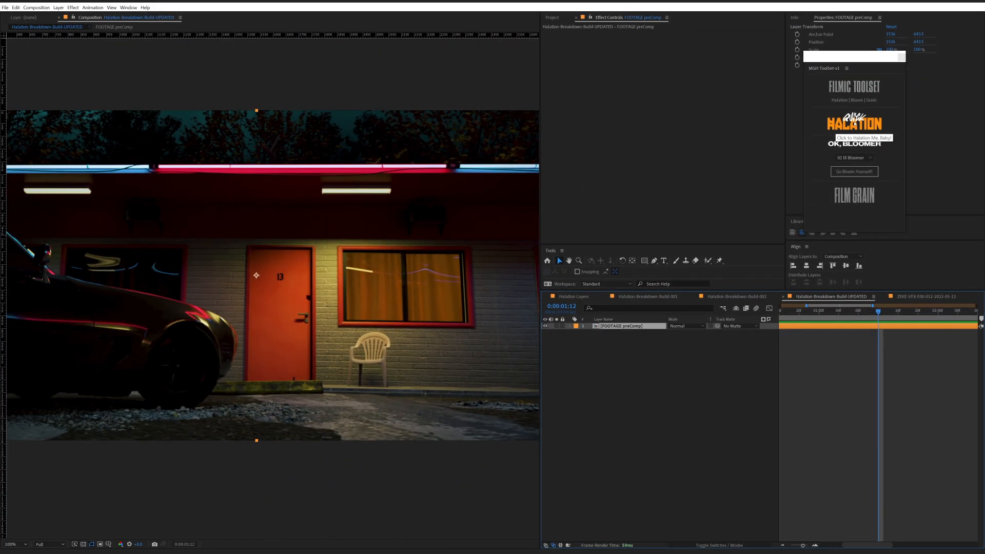
Apply Quick Halation from the toolset and dismiss the 'Halation Time!' alert.
left_click(854, 122)
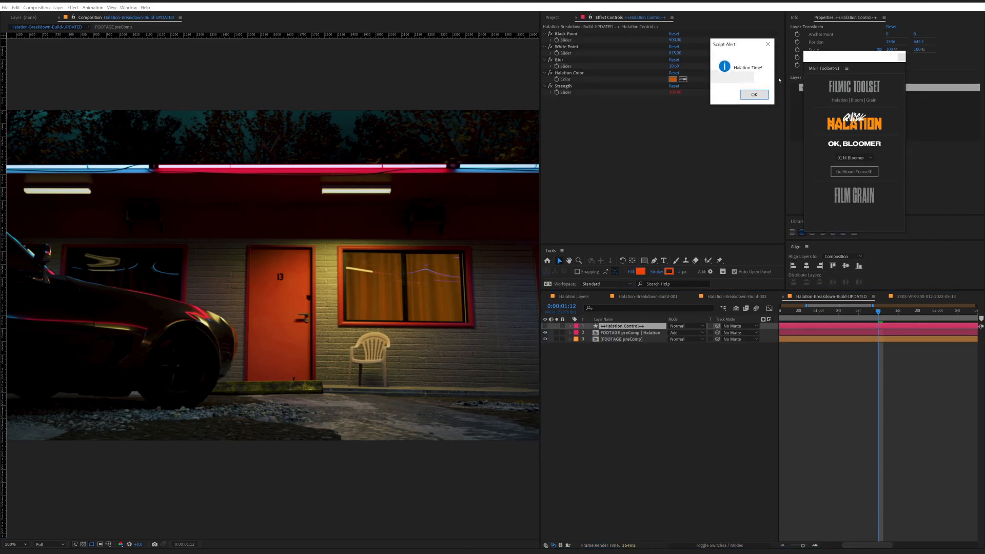
left_click(753, 94)
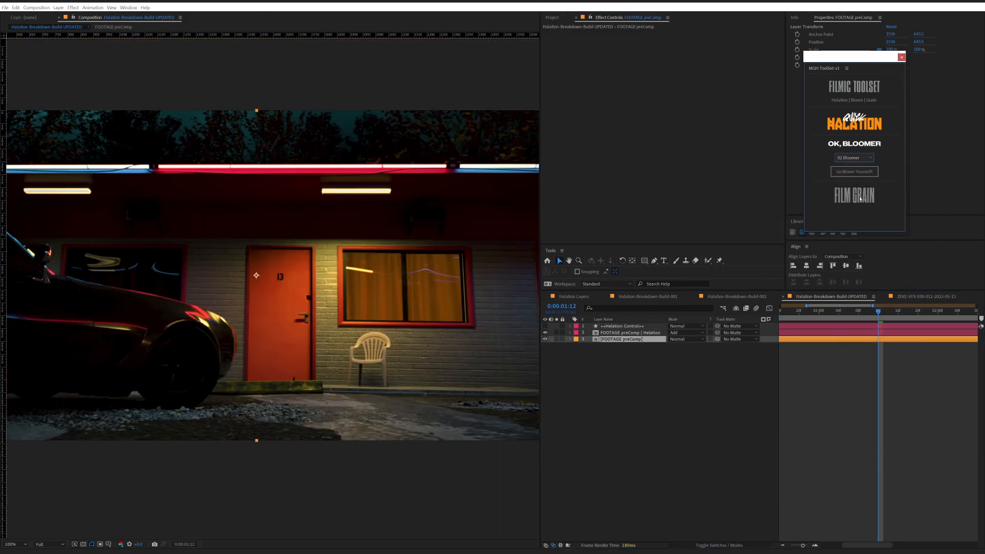
Apply 'Go Bloom Yourself!' and Film Grain from the toolset, dismissing the bloom alert.
left_click(852, 171)
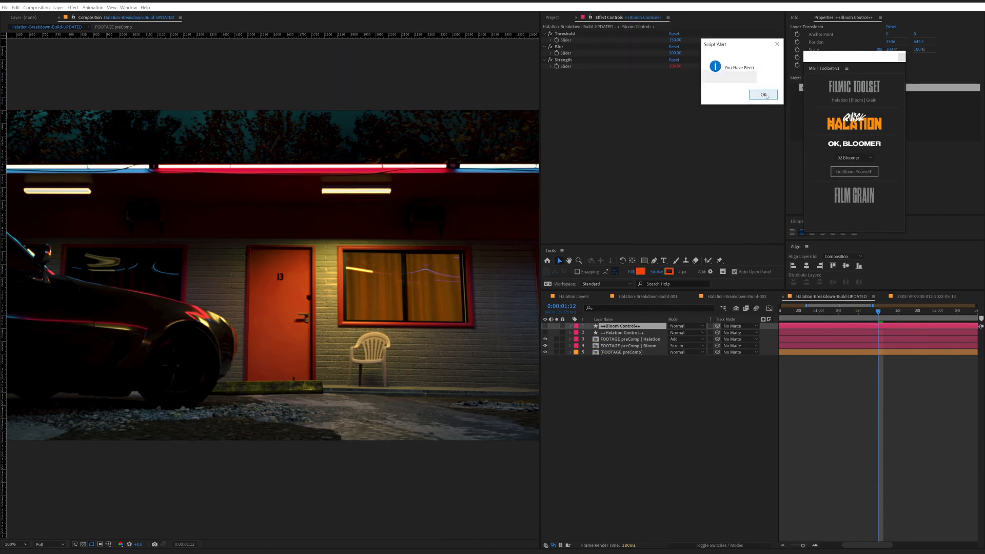
left_click(763, 95)
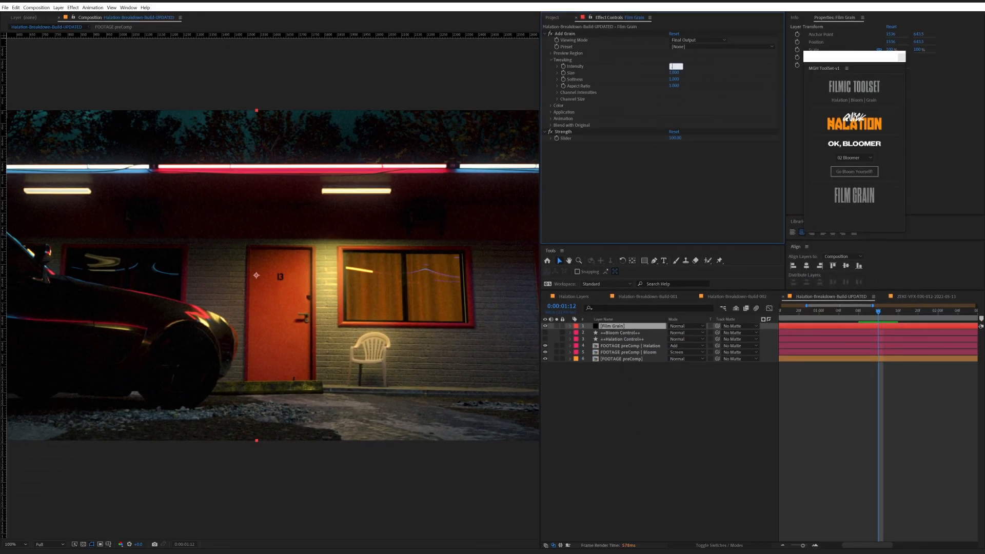
Lower the Film Grain Strength to 65, then switch to the ZEKE-VFX foggy road composition.
left_click(675, 72)
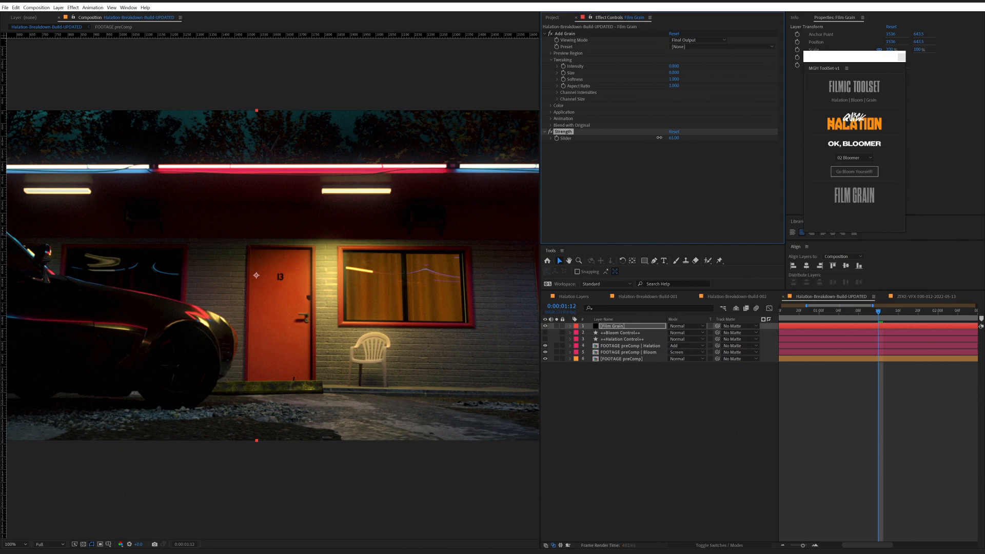
left_click(612, 326)
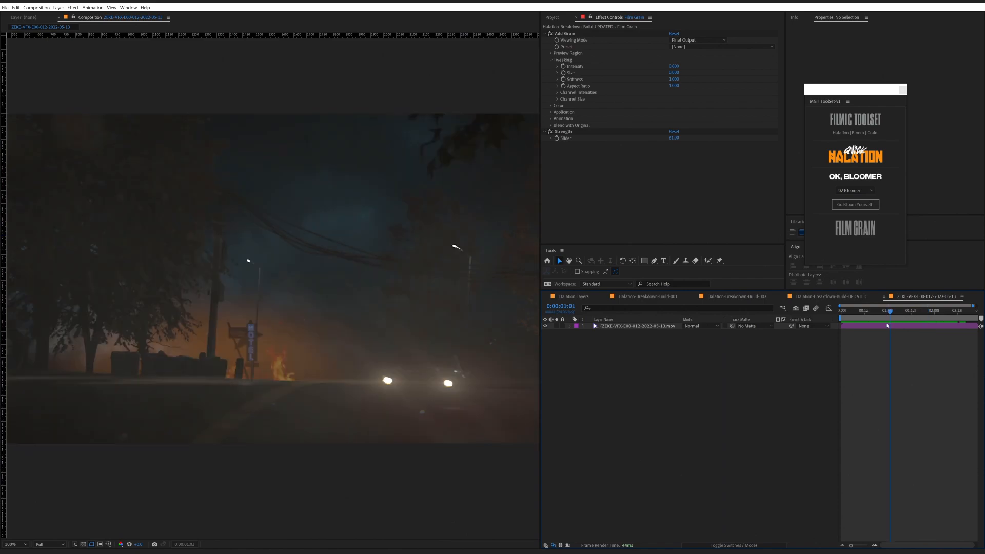
Jump to ~01:16 where the headlights approach and apply Quick Halation to the road footage.
left_click(912, 309)
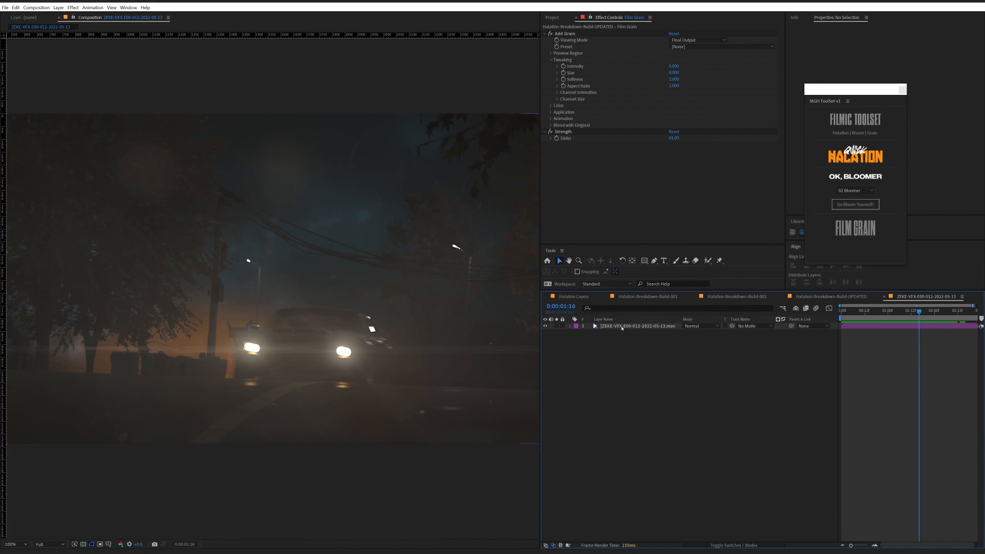
left_click(637, 326)
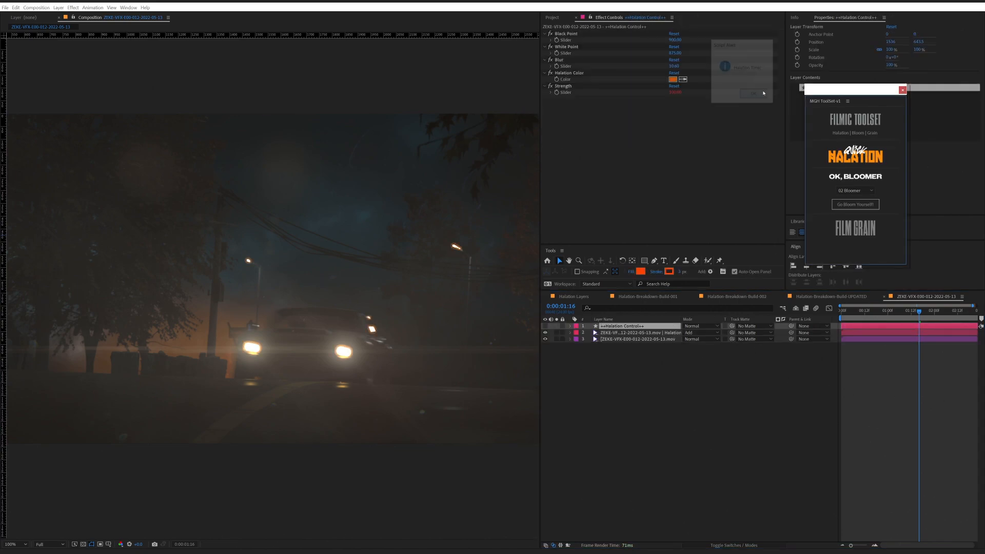
Dismiss the halation Script Alert confirming the new halation layers.
left_click(753, 93)
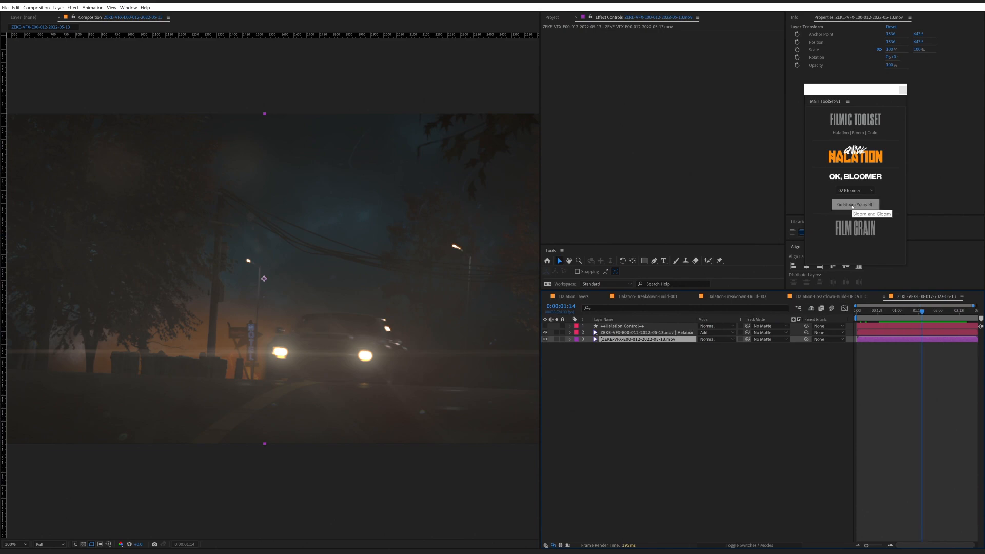
Apply the Bloom preset and add a Film Grain layer to the foggy road footage.
left_click(853, 204)
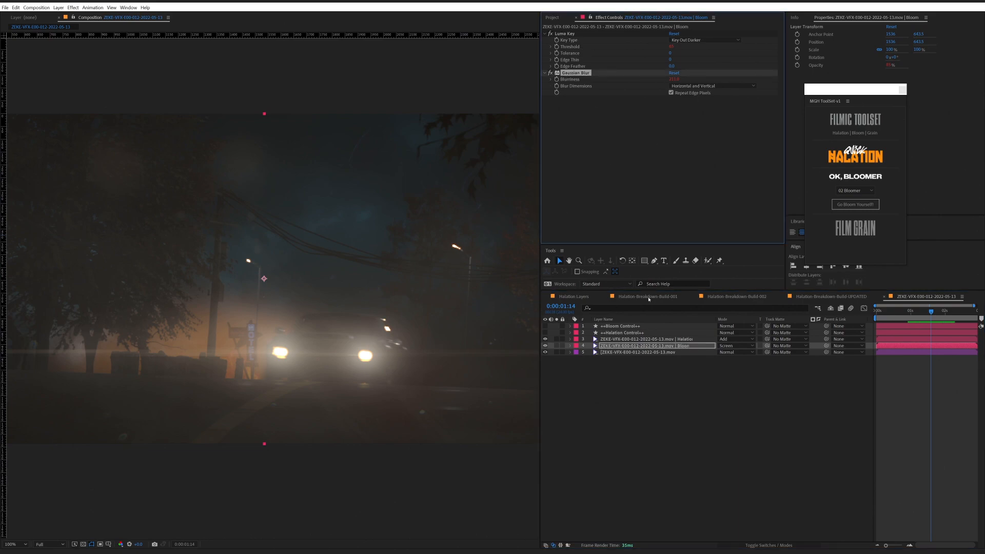
left_click(636, 338)
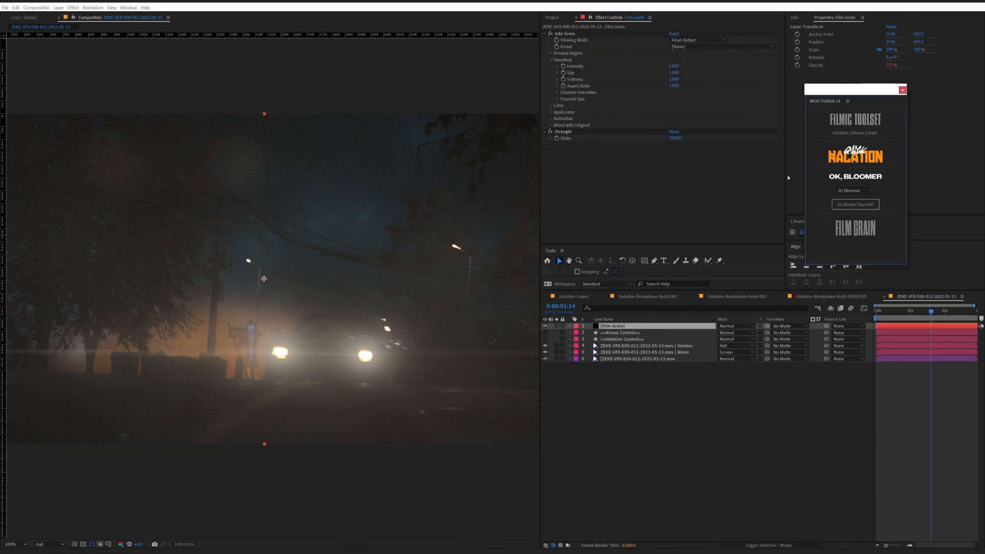
Lower Film Grain Strength to 77 and browse the film-stock Add Grain presets.
left_click(674, 65)
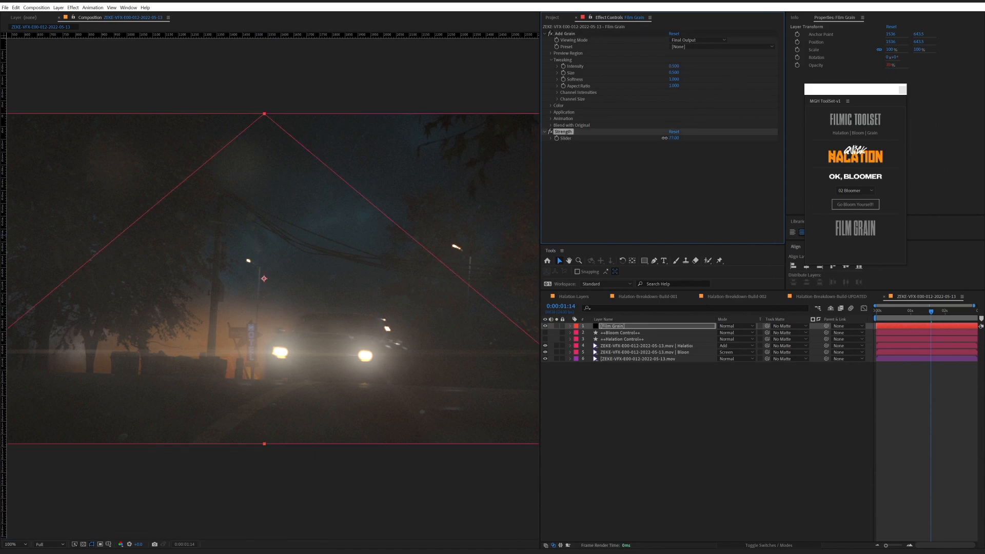
left_click(722, 46)
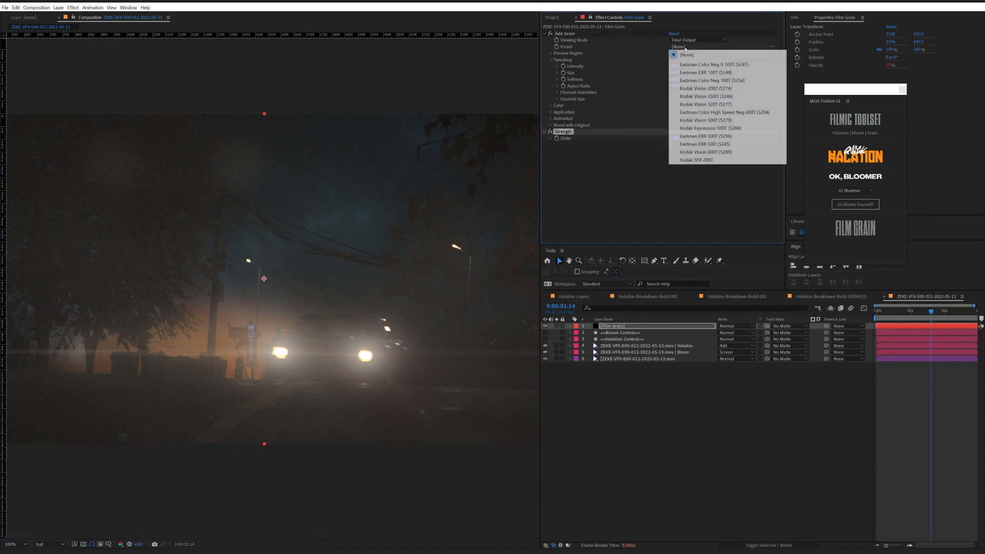
left_click(706, 97)
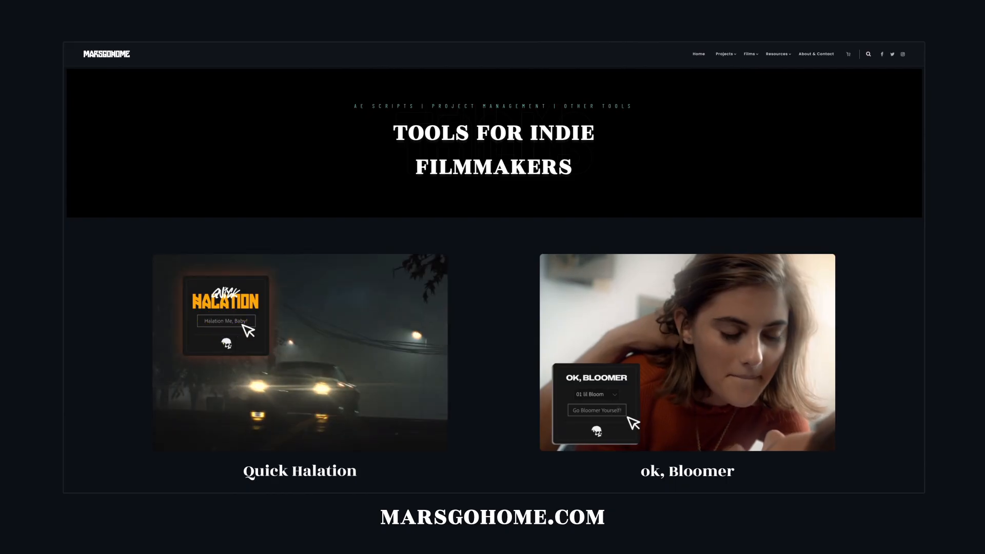
Scroll the MARSGOHOME tools page past Quick Halation and ok, Bloomer to the $10 Filmic Toolset.
scroll("down", 3)
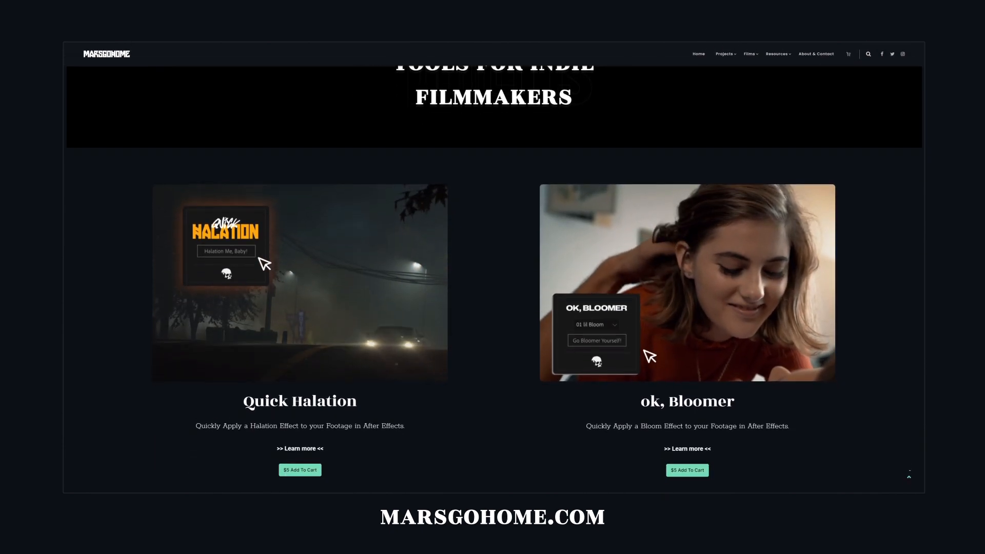
scroll("down", 3)
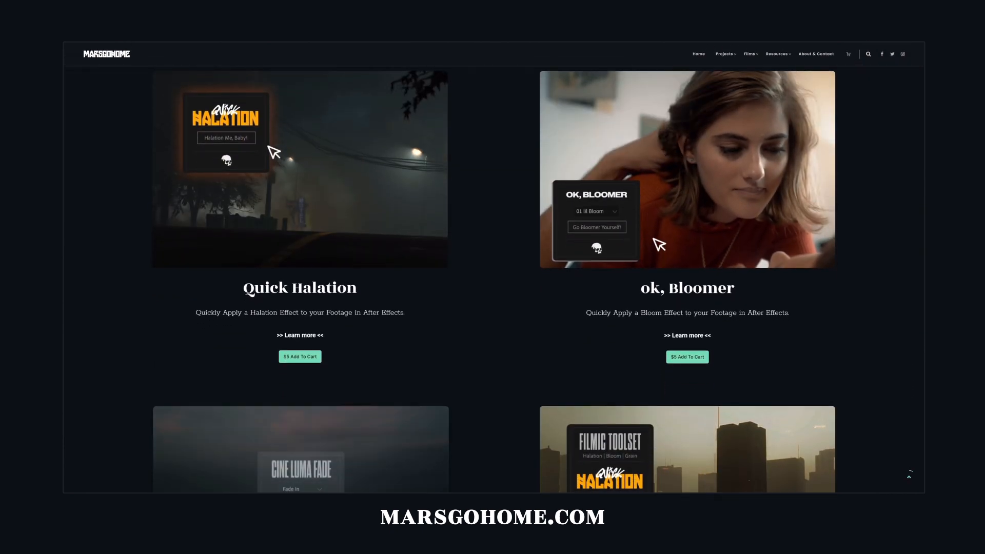
scroll("down", 3)
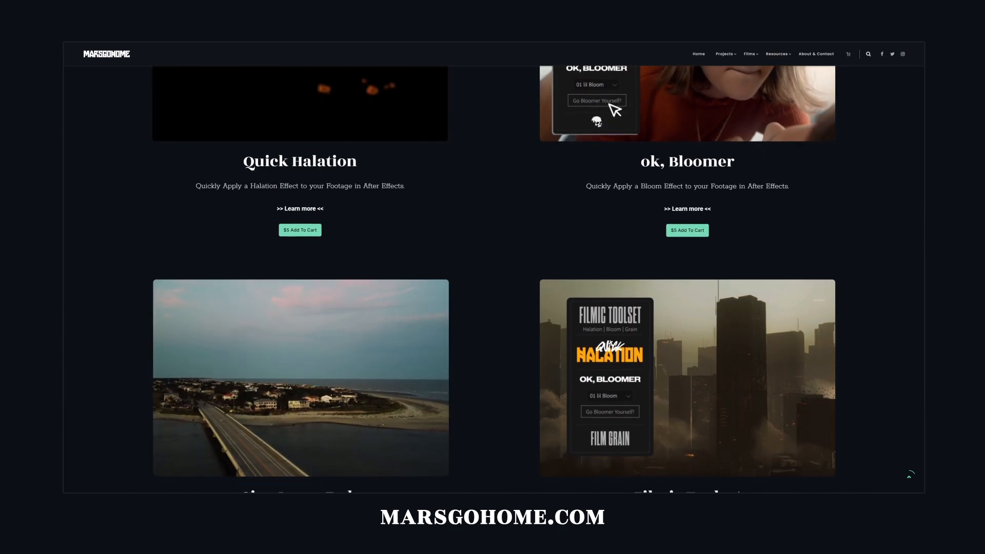
scroll("down", 3)
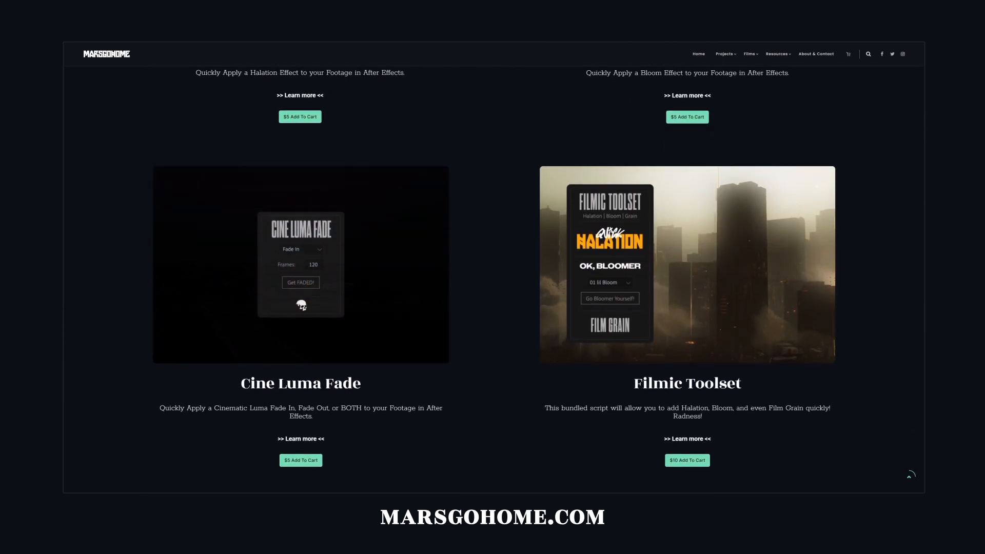